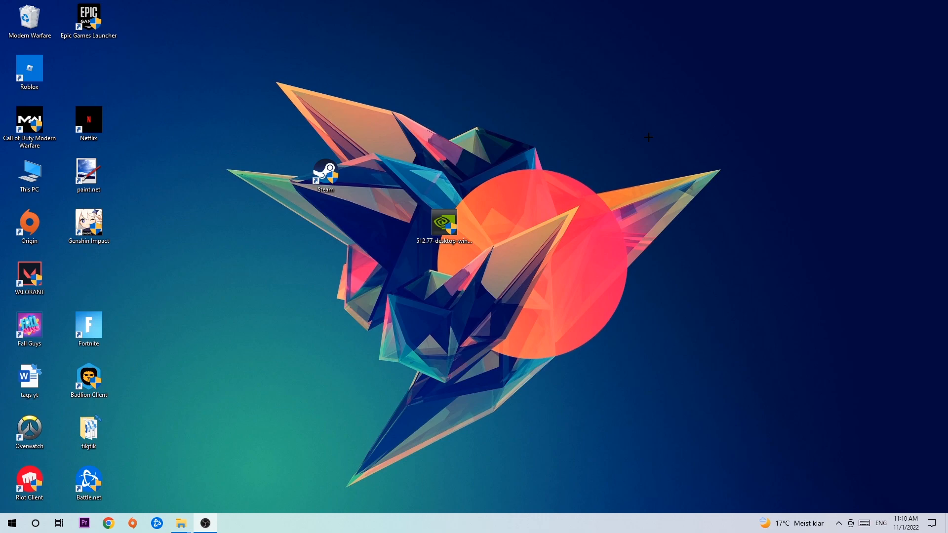
Review running processes in Task Manager by resource use and end a heavy process.
{"action": "right_click", "coordinate": [411, 524]}
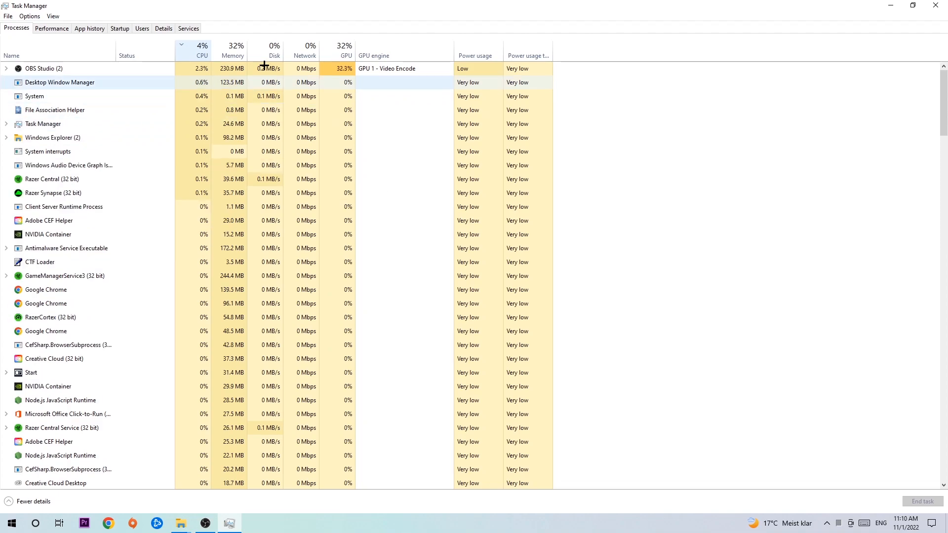
{"action": "left_click", "coordinate": [345, 50]}
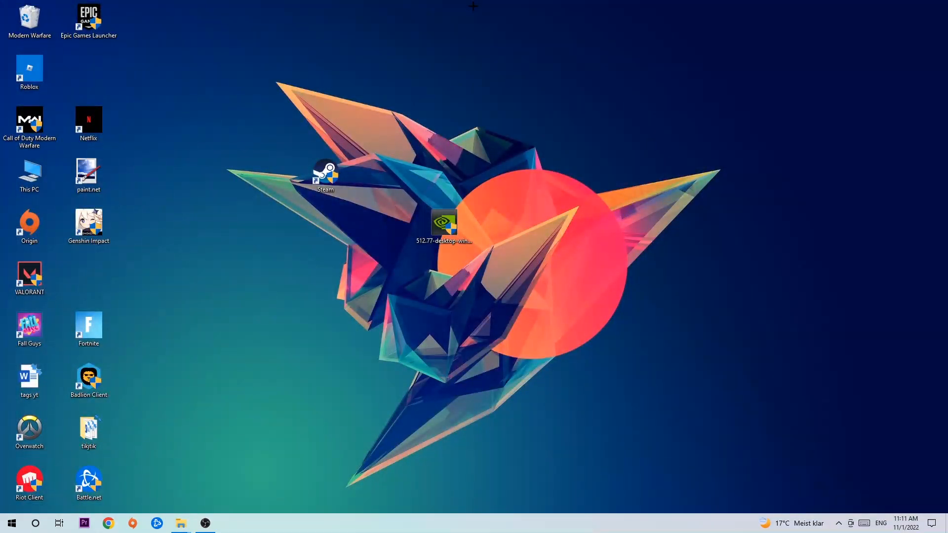
{"action": "mouse_move", "coordinate": [372, 195]}
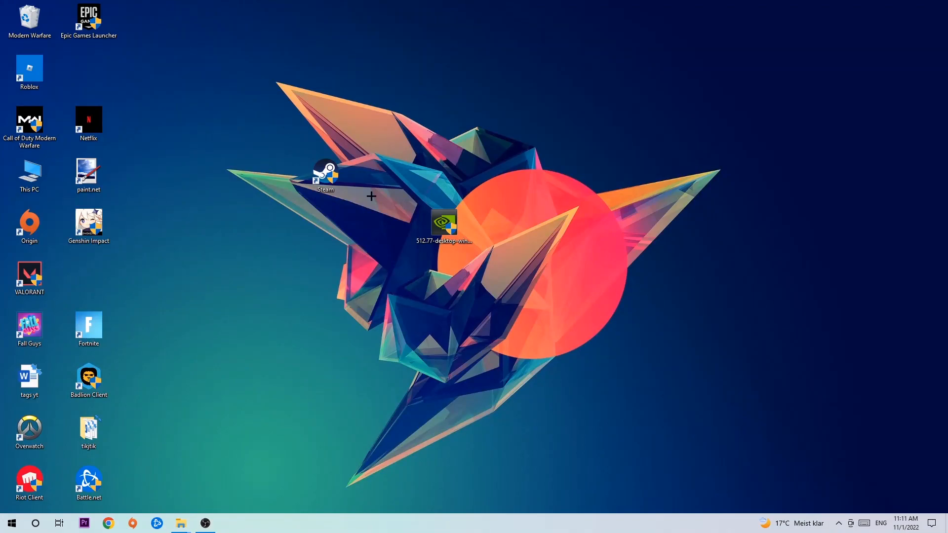
Reach the Gaming settings from Start, landing on Xbox Game Bar with the Game Bar off.
{"action": "left_click", "coordinate": [11, 524]}
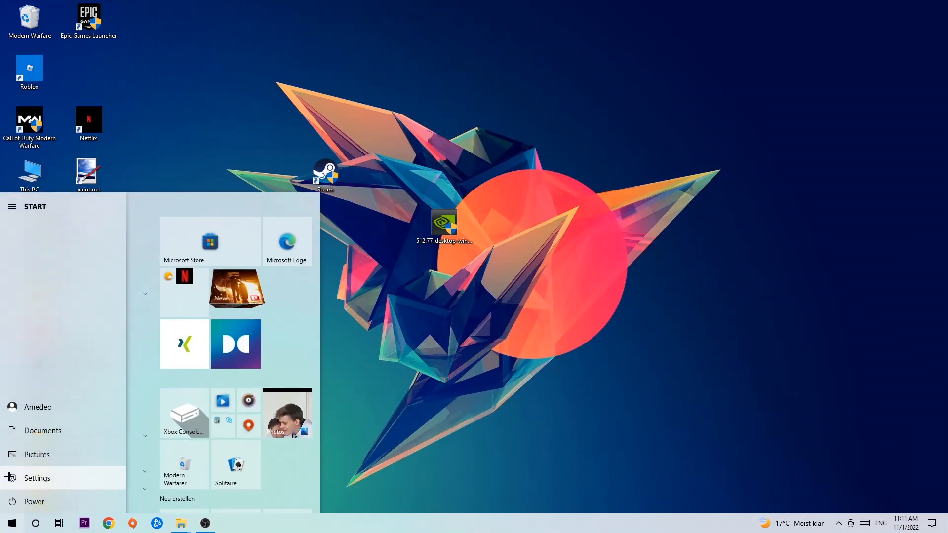
{"action": "left_click", "coordinate": [37, 478]}
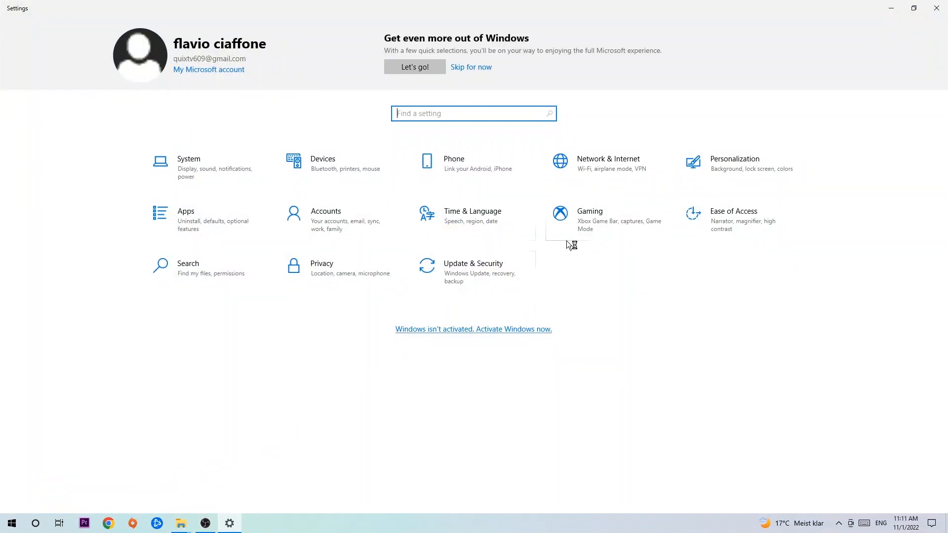
{"action": "left_click", "coordinate": [589, 211]}
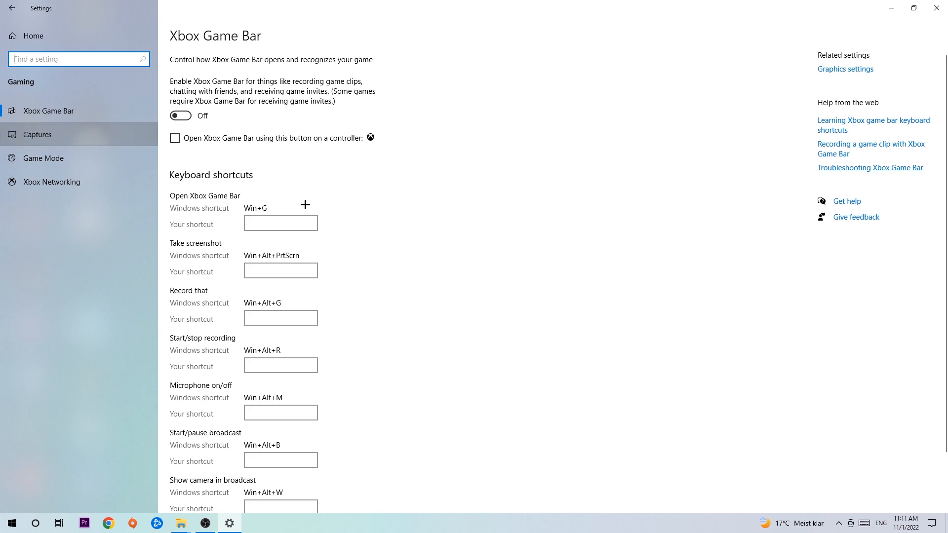
{"action": "mouse_move", "coordinate": [119, 229]}
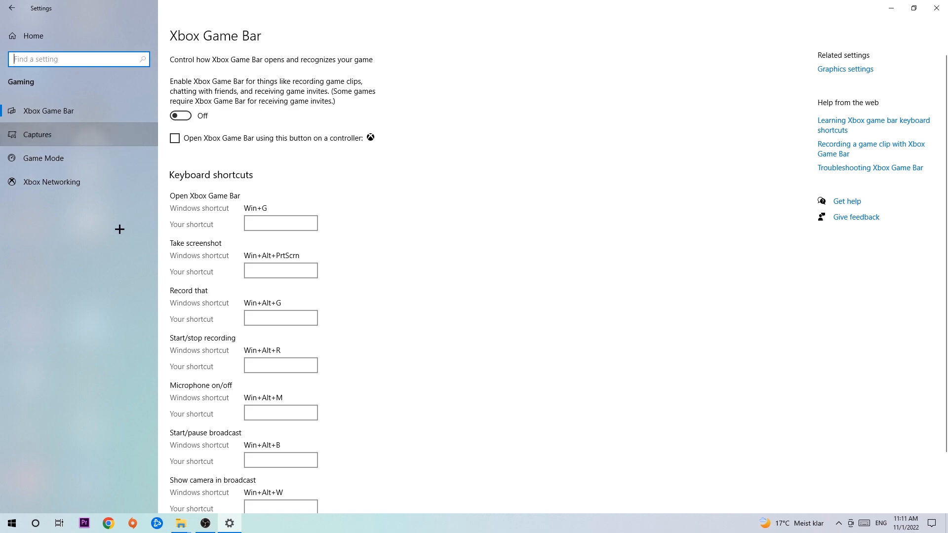
Confirm background recording is off in Captures, then check Game Mode is on.
{"action": "left_click", "coordinate": [38, 134]}
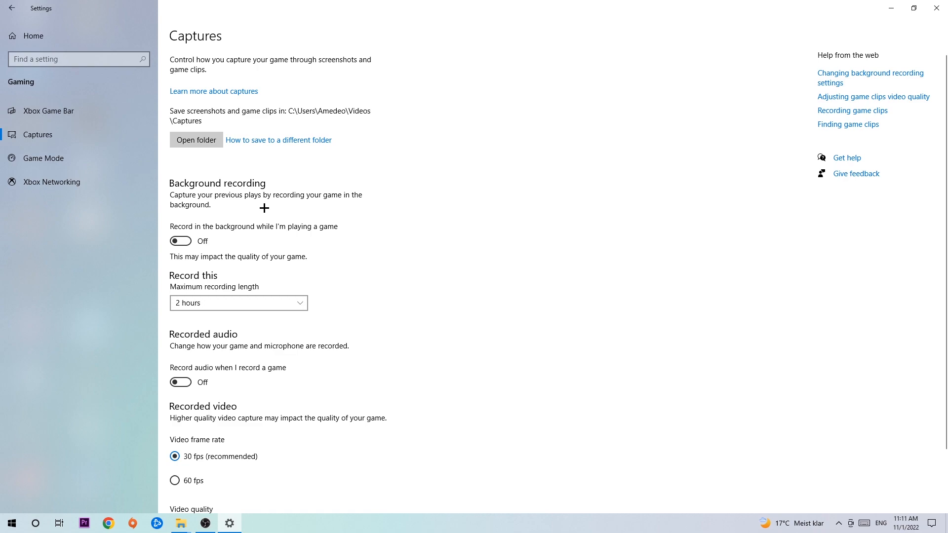
{"action": "left_click", "coordinate": [42, 158]}
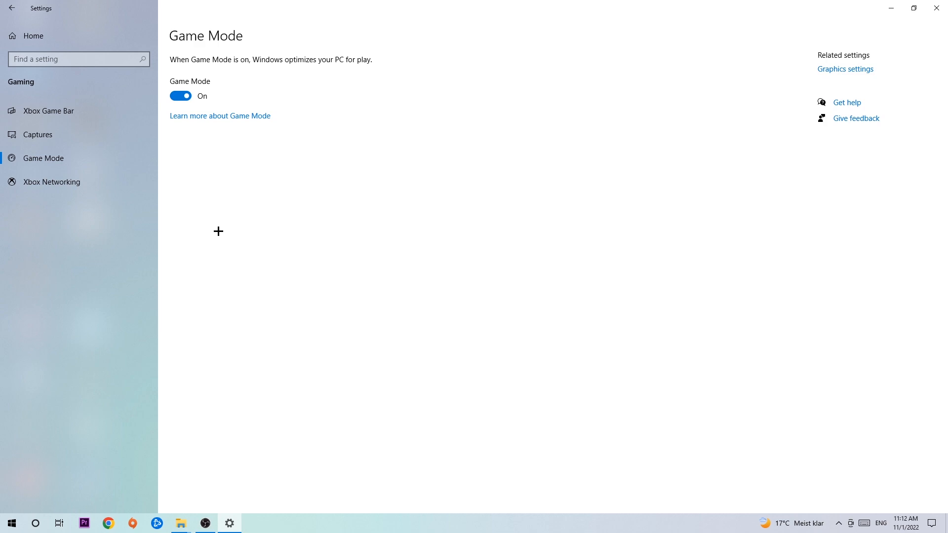
{"action": "mouse_move", "coordinate": [206, 166]}
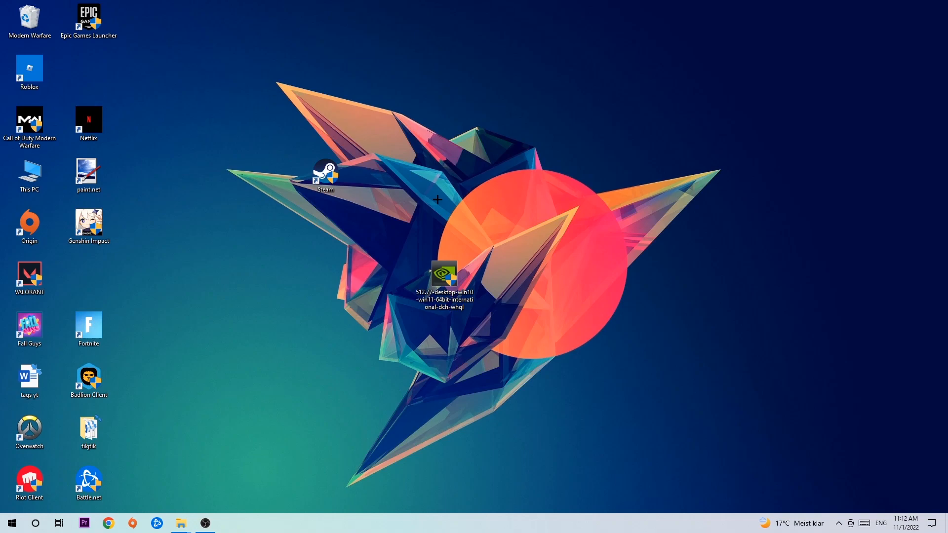
{"action": "mouse_move", "coordinate": [432, 186]}
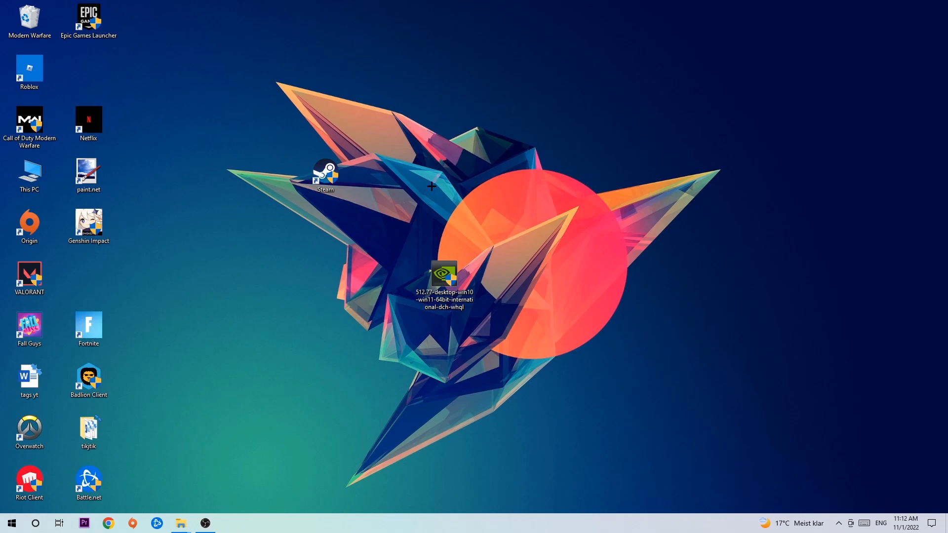
{"action": "mouse_move", "coordinate": [373, 177]}
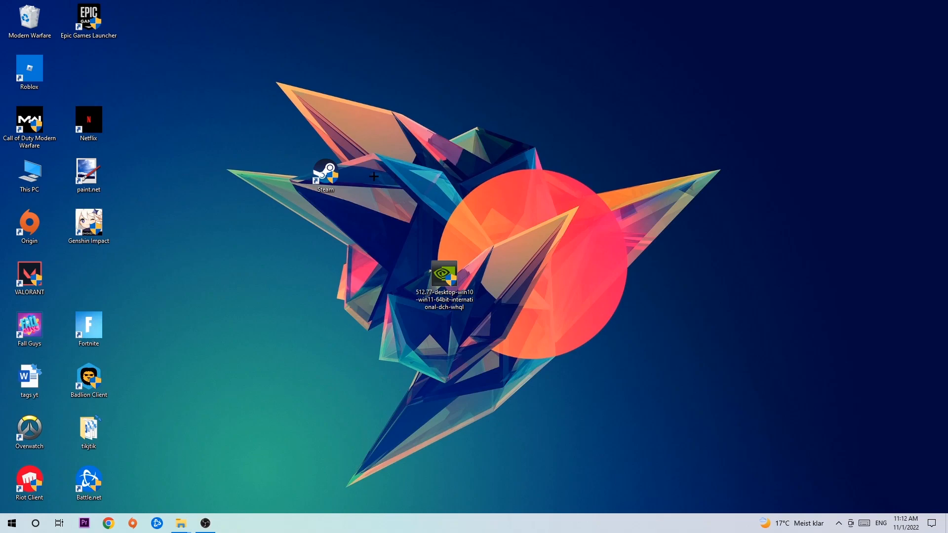